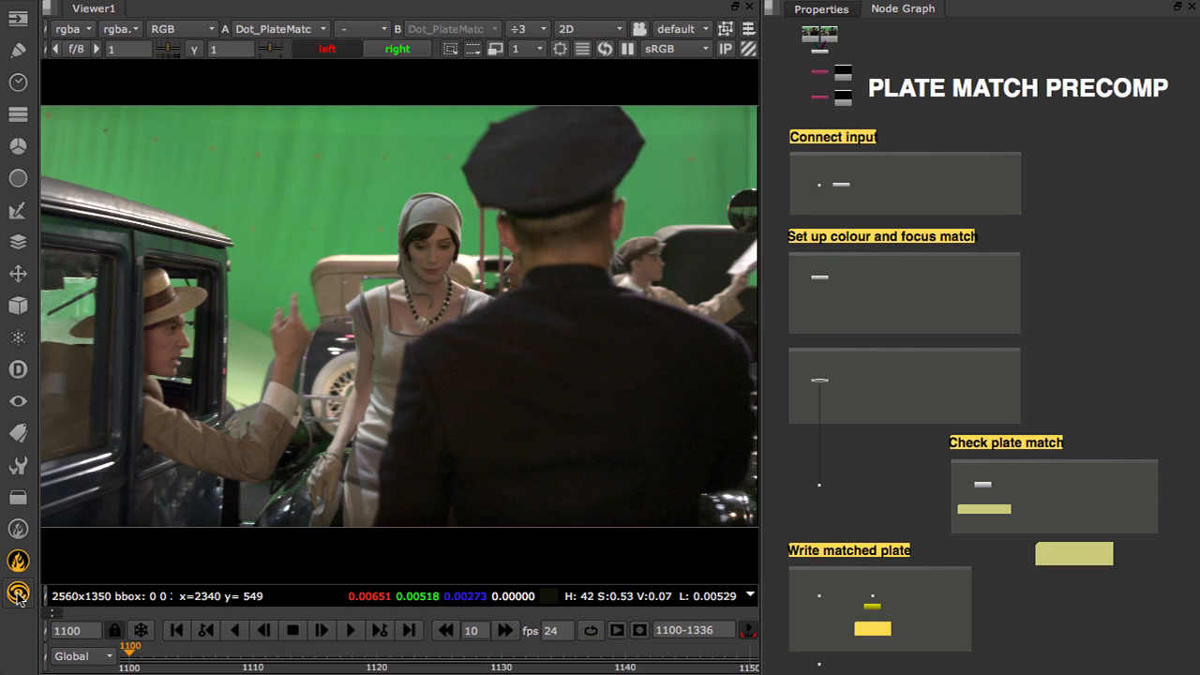
Open the Ocula 4.0 toolsets list to reveal Precomp_PlateMatch
left_click(17, 588)
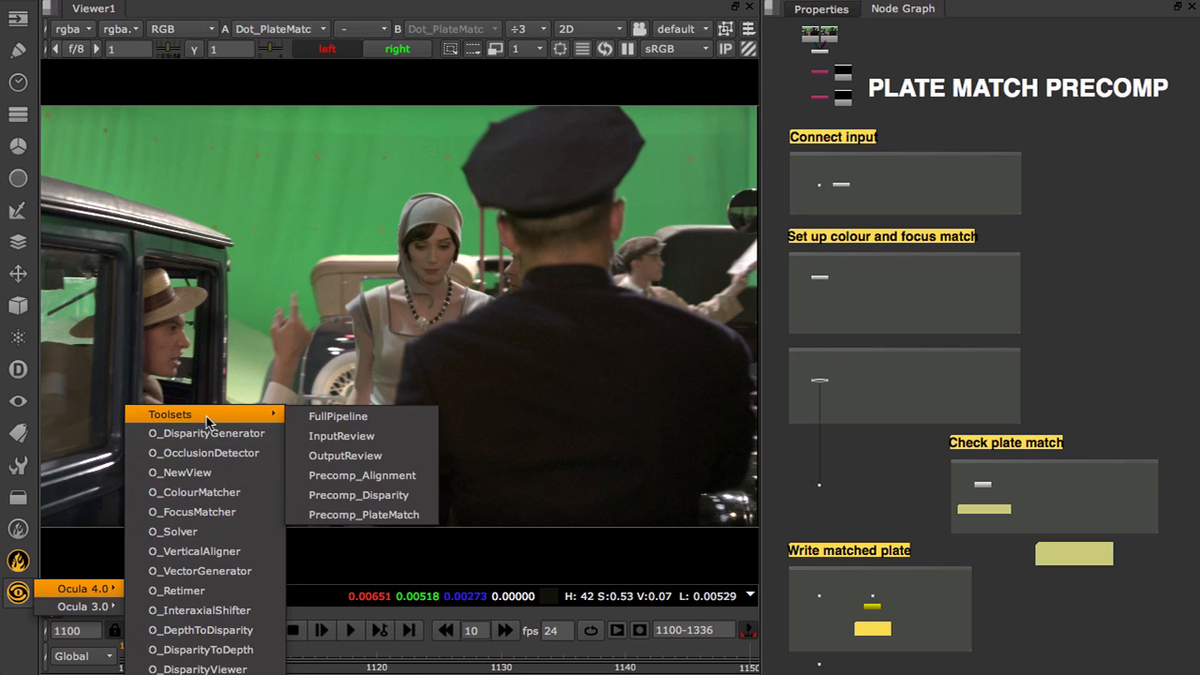
mouse_move(364, 515)
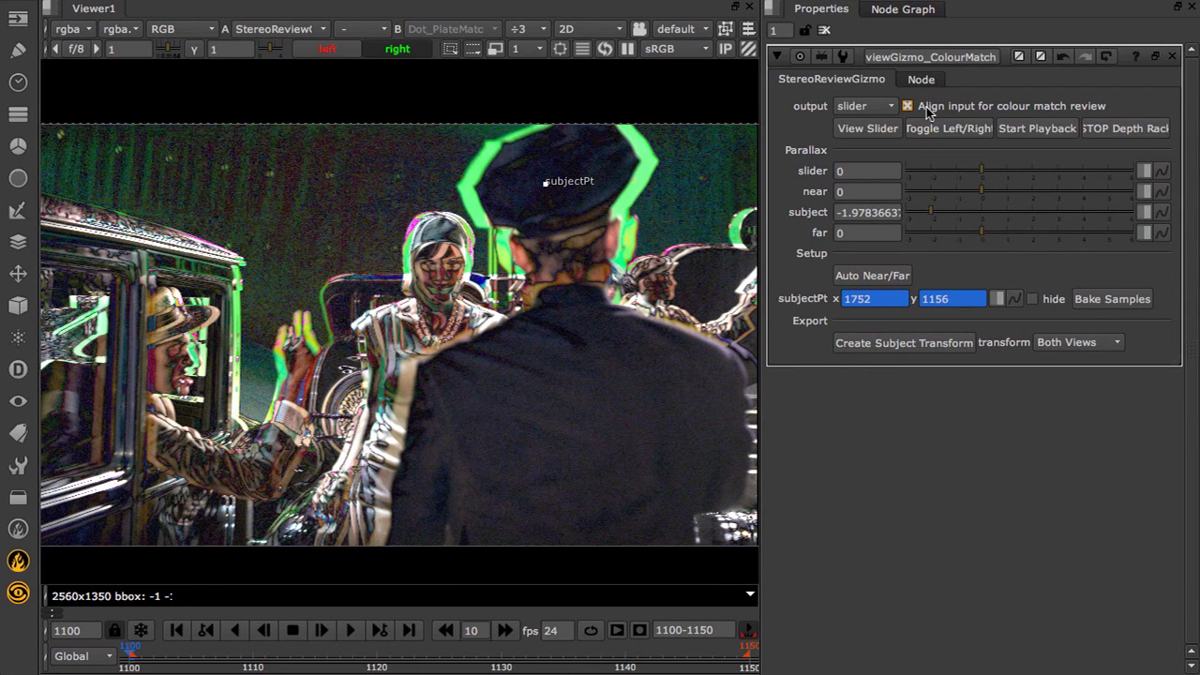
mouse_move(938, 105)
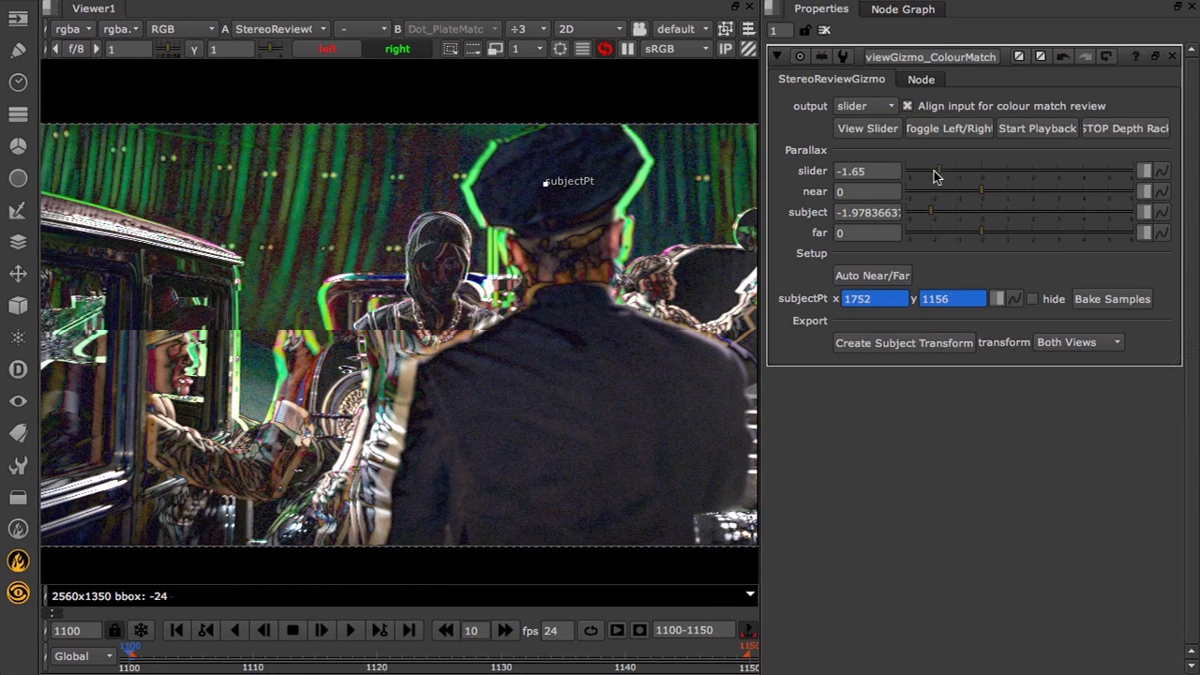
Shift the StereoReviewGizmo parallax to about -0.9, then switch the output to the right eye
left_click_drag(936, 171, 958, 171)
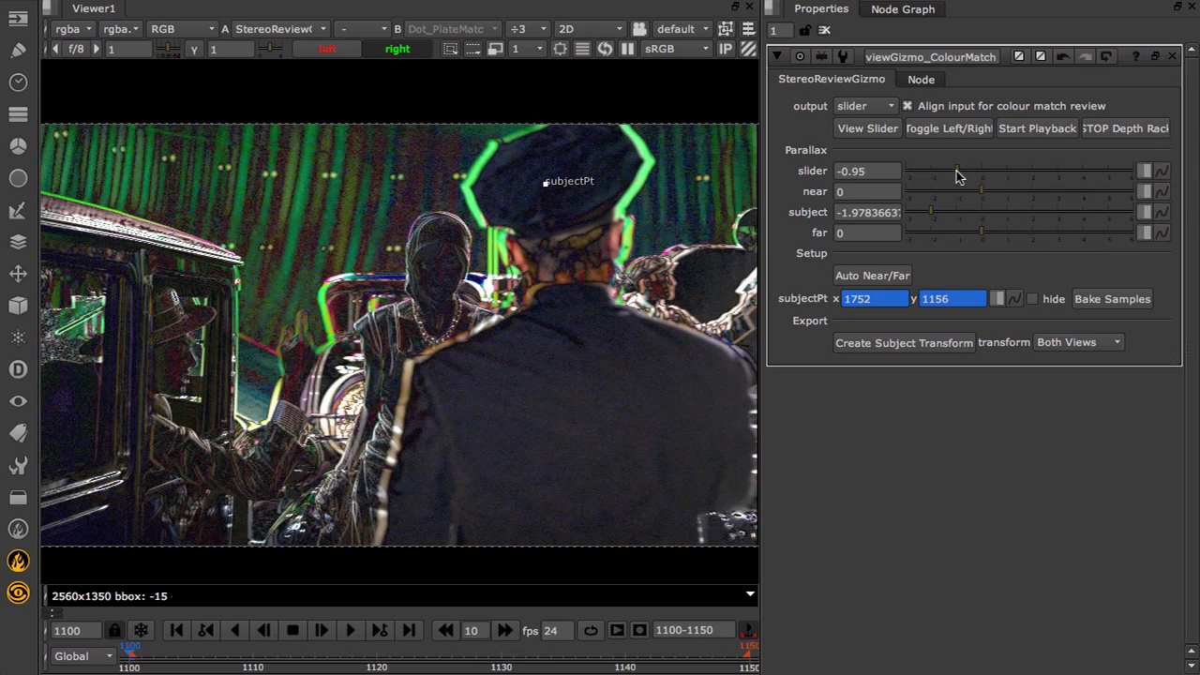
left_click_drag(957, 171, 960, 172)
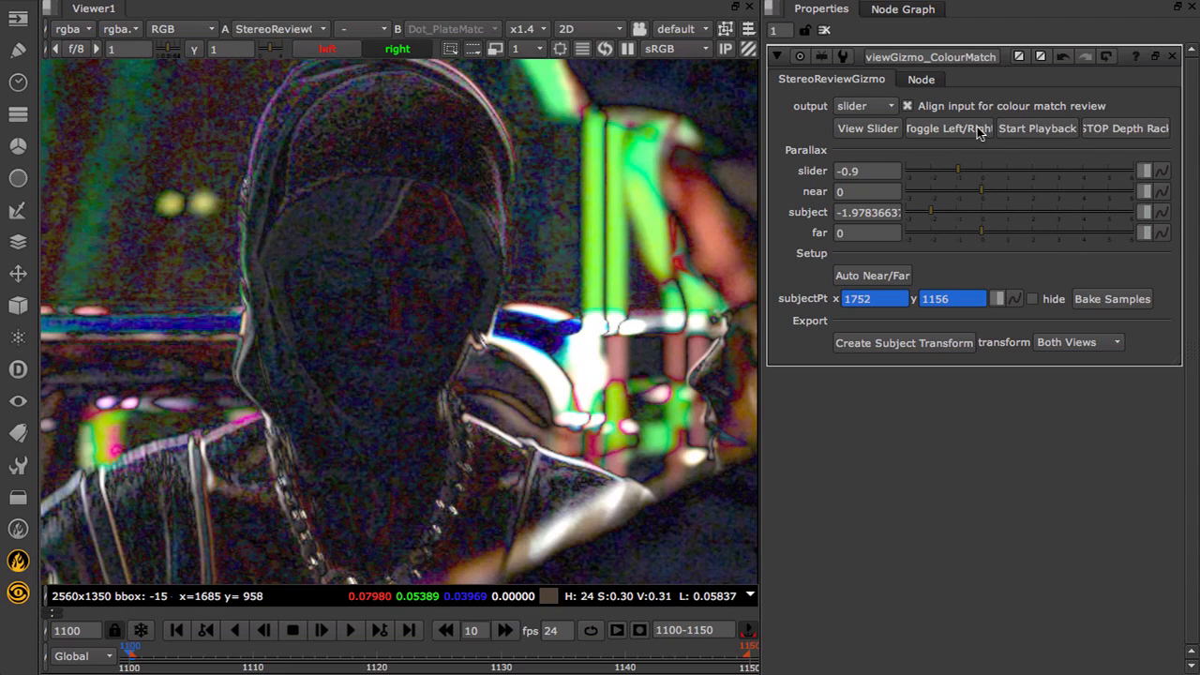
left_click(865, 105)
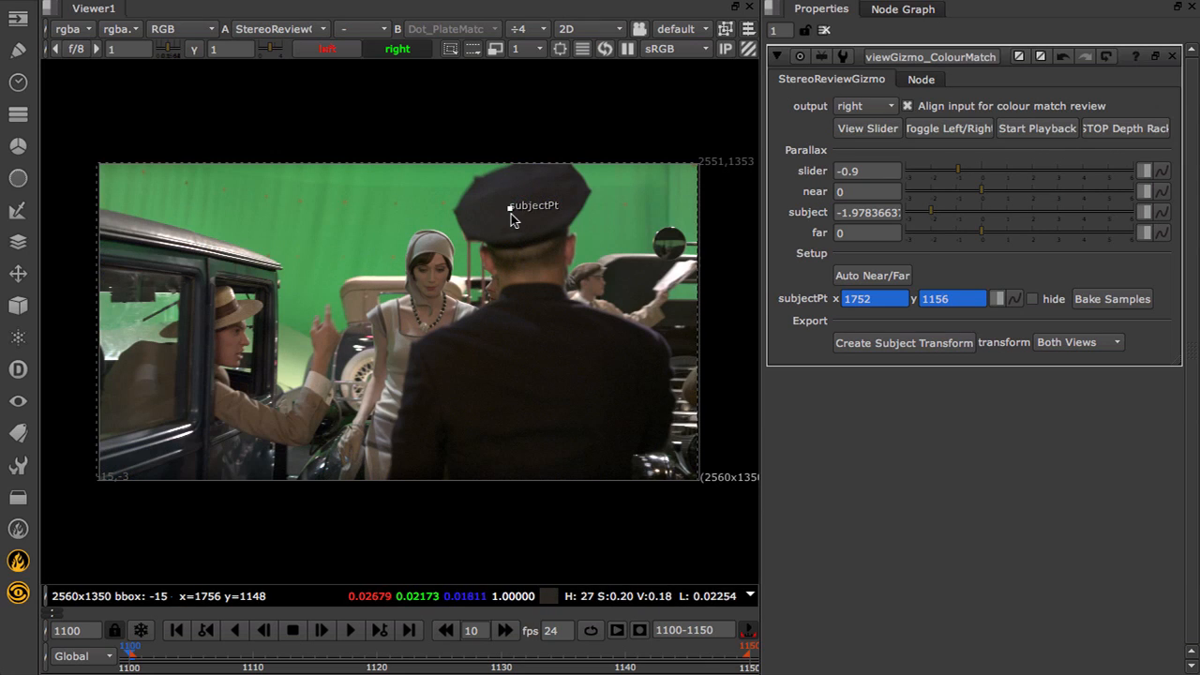
Switch the review output to subject and place subjectPt on the woman's face
left_click(862, 105)
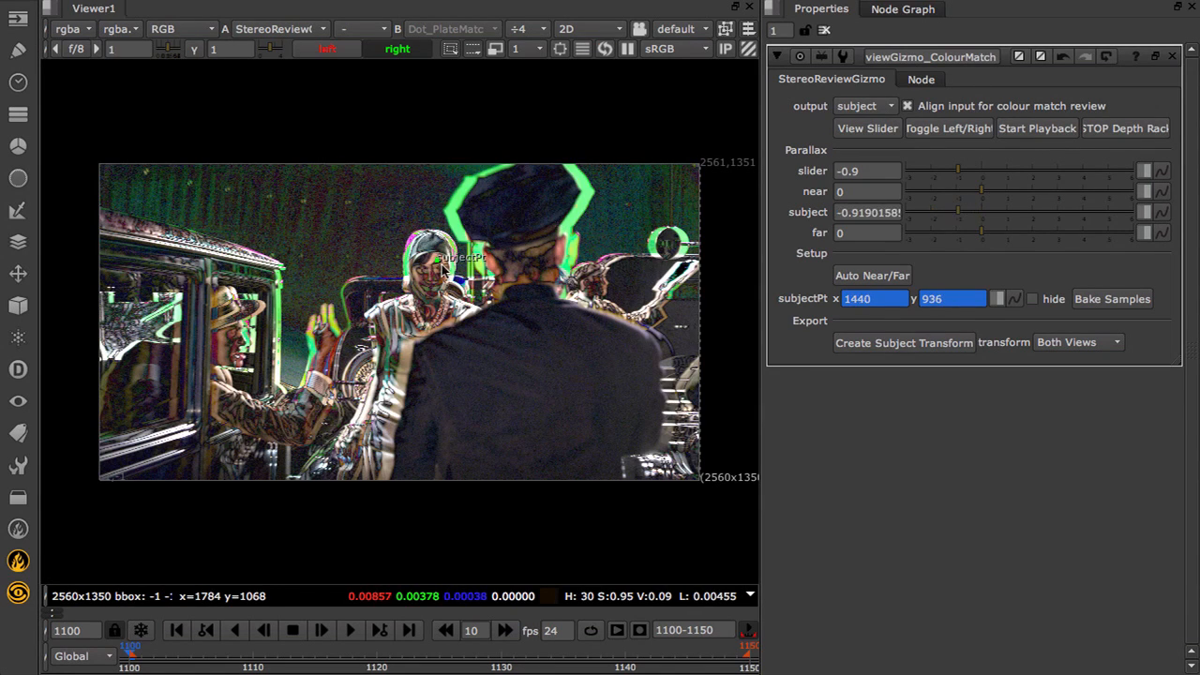
left_click_drag(443, 269, 380, 259)
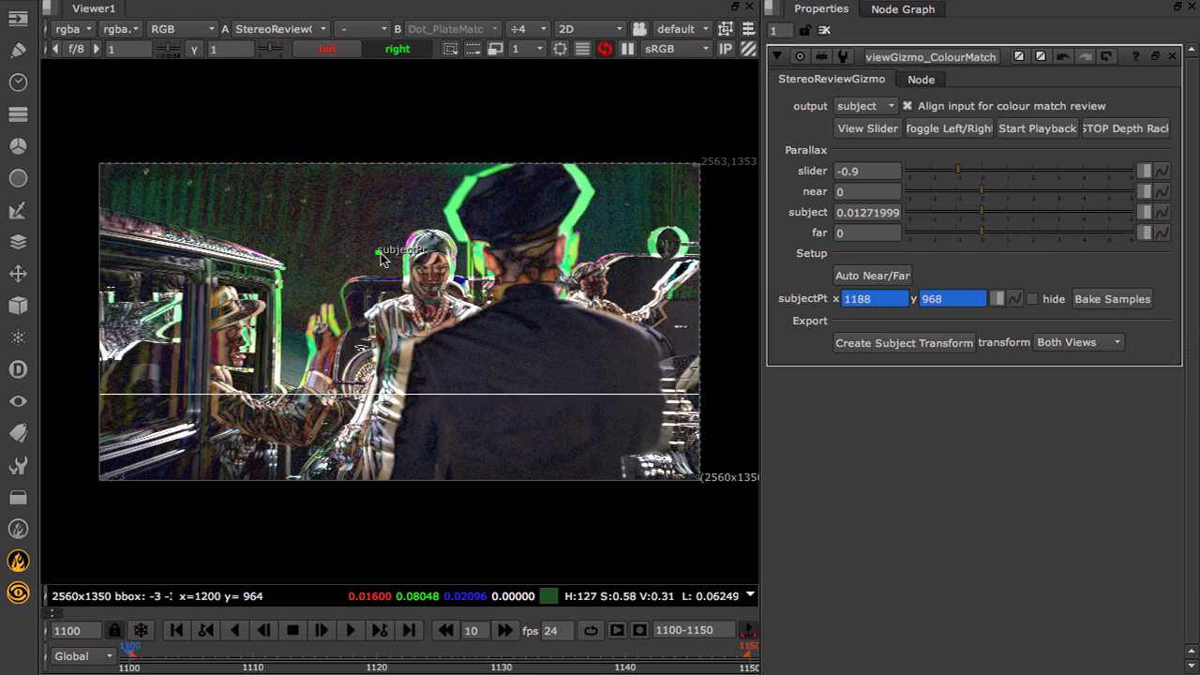
left_click_drag(380, 253, 436, 272)
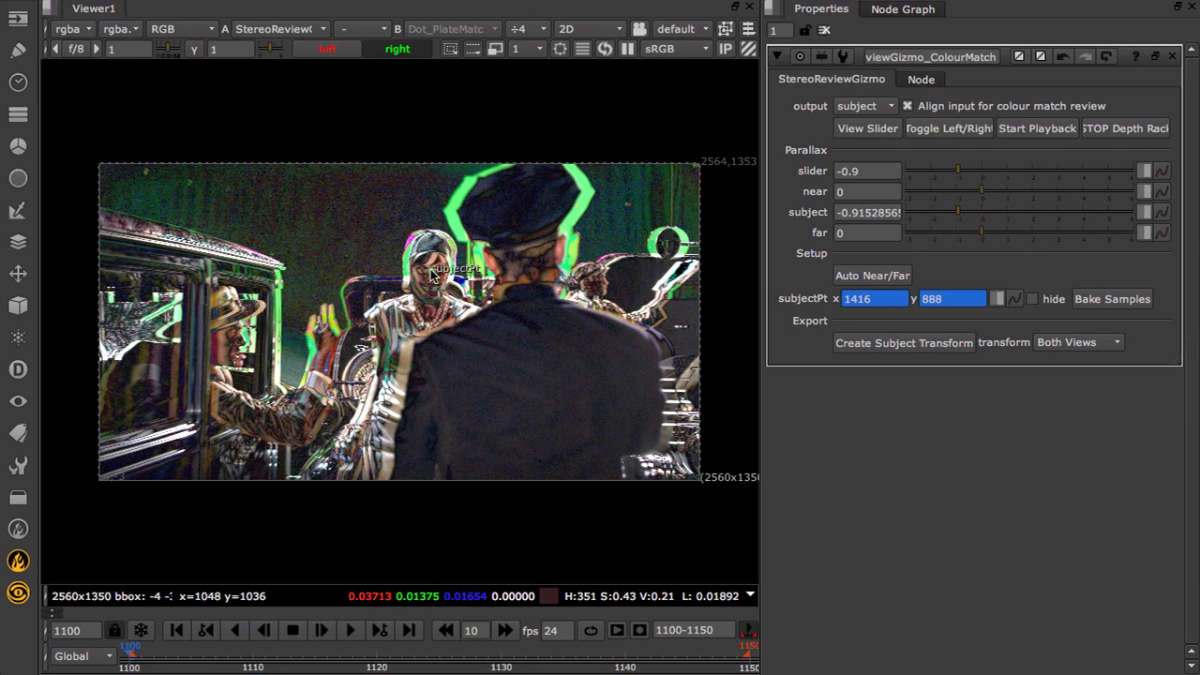
Bake subject parallax samples over the frame range and create the subject transform (about -0.91)
left_click(1112, 298)
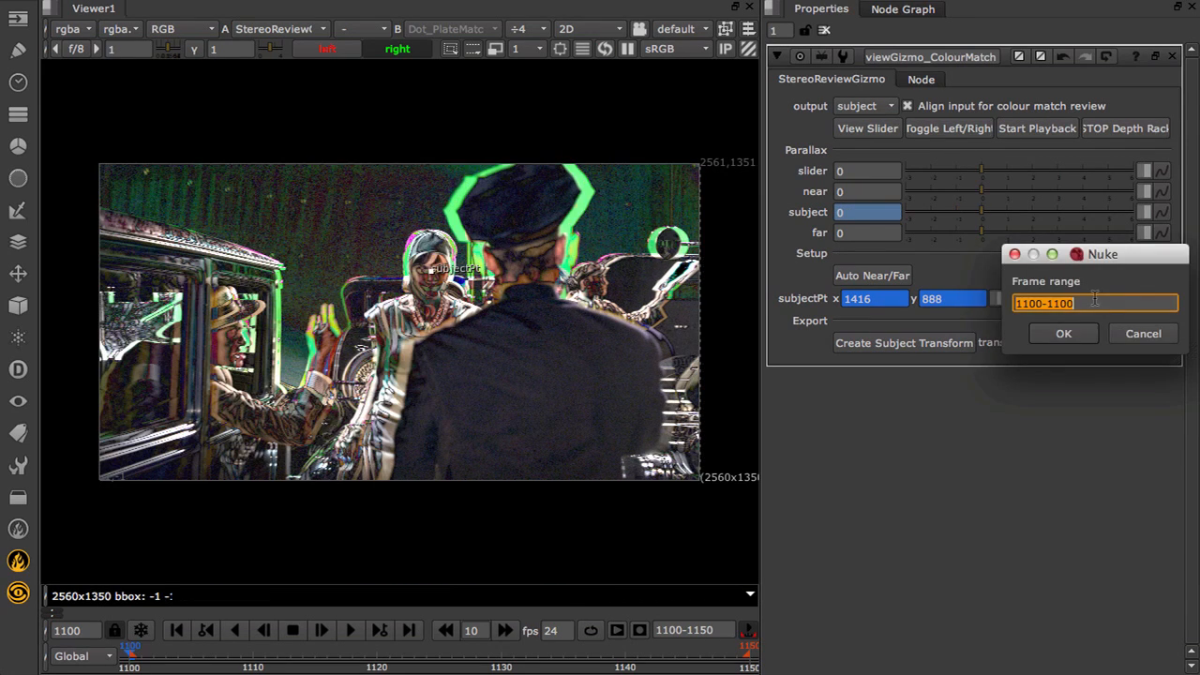
left_click(1063, 333)
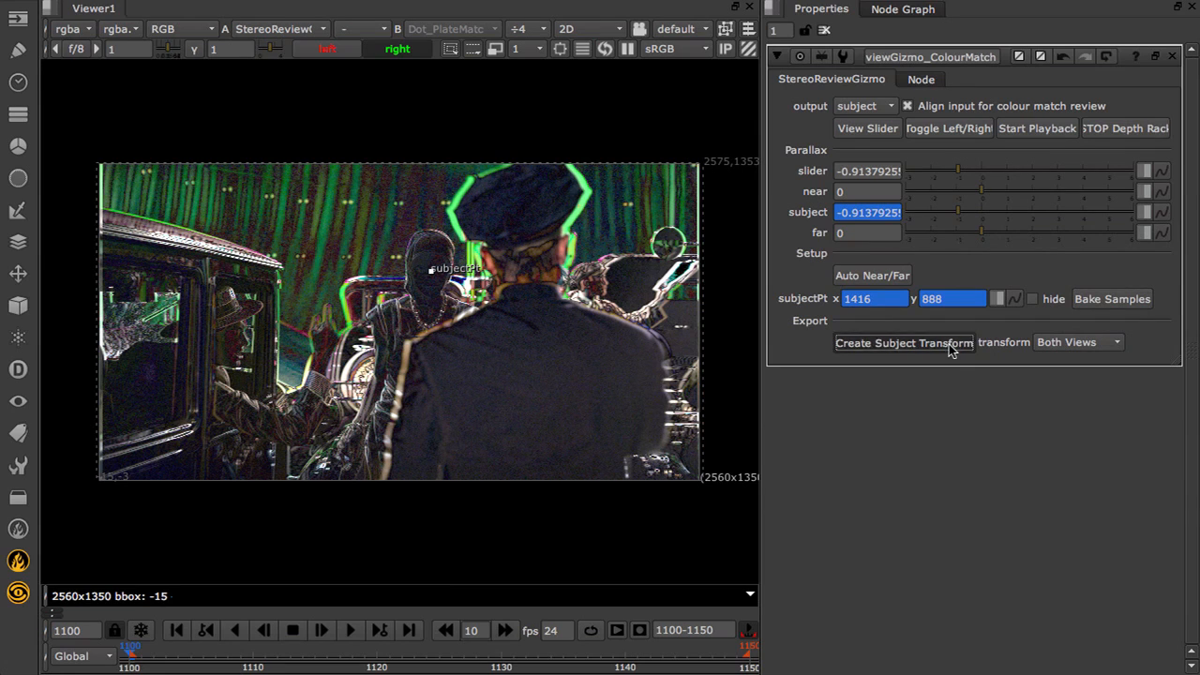
left_click(903, 342)
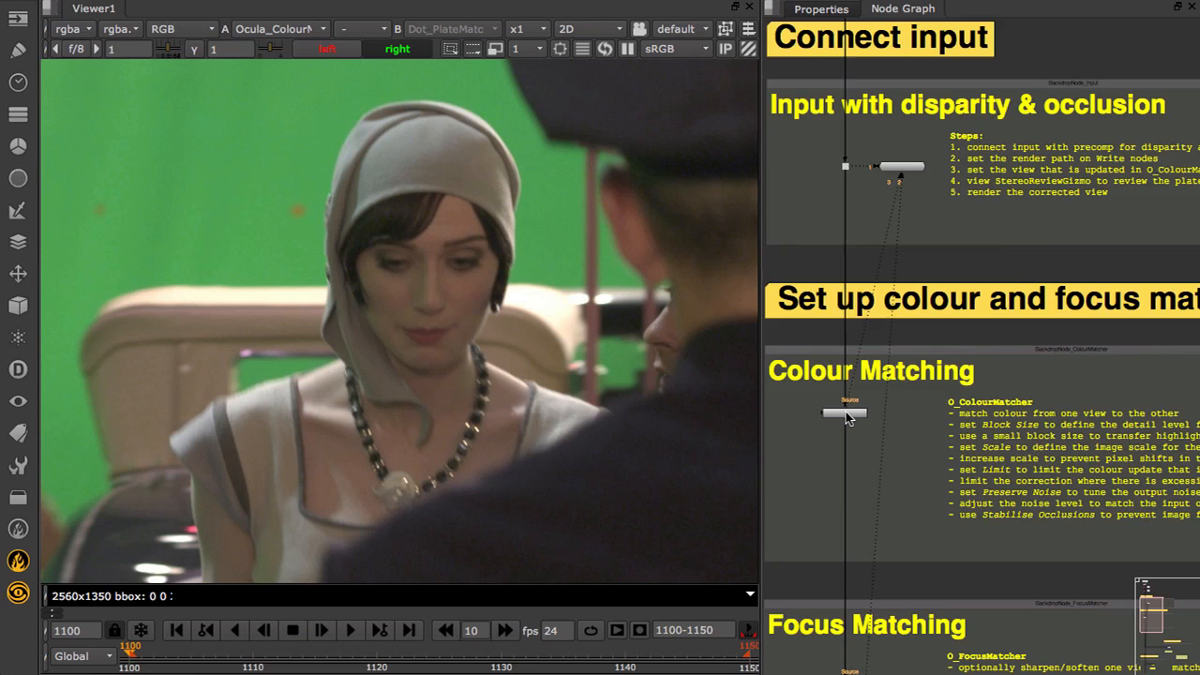
Set O_ColourMatcher to match right to left, trying block sizes 5 and 20 before settling on 50
double_click(848, 413)
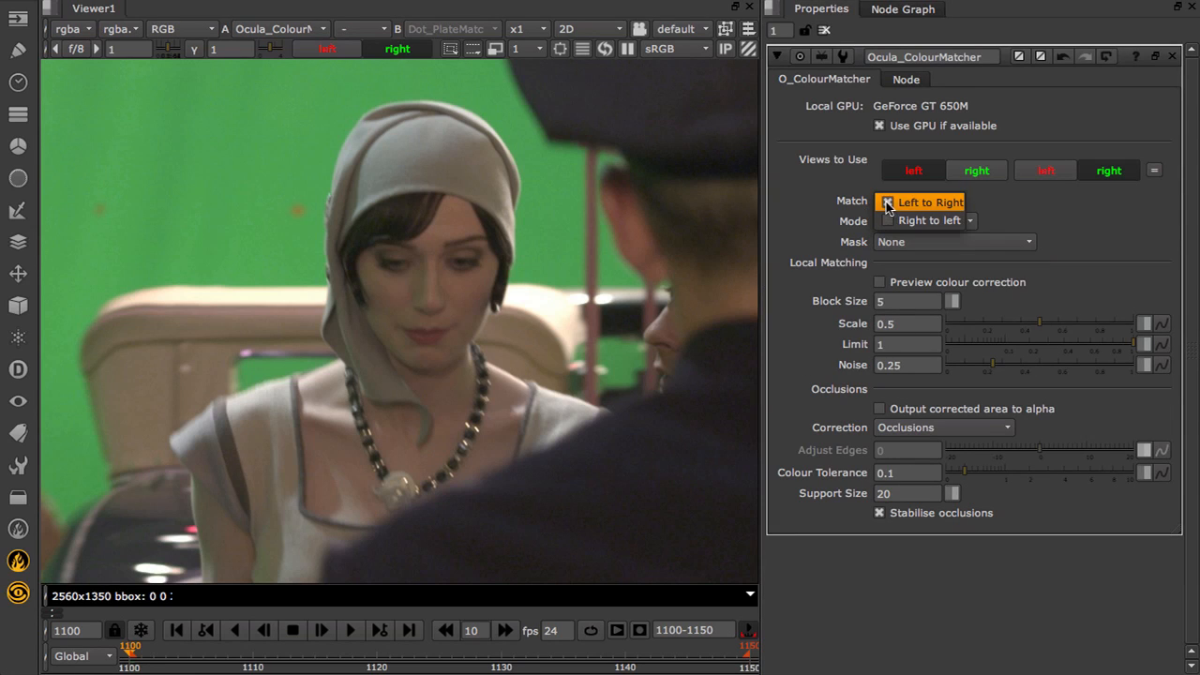
left_click(919, 199)
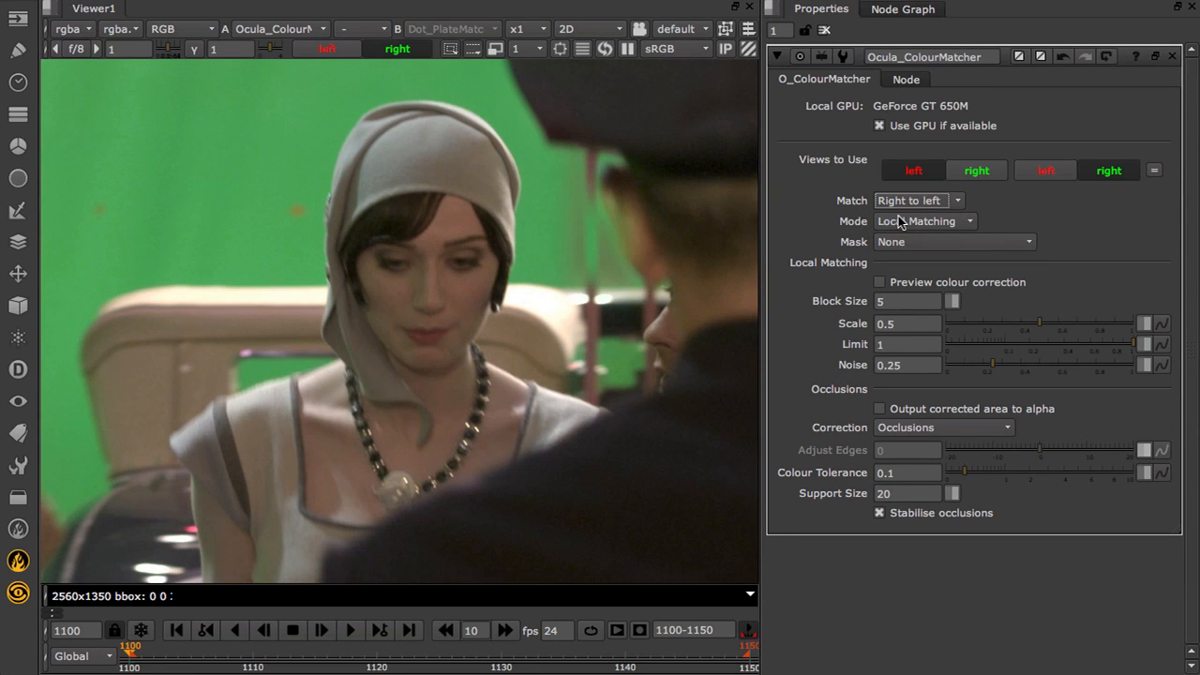
mouse_move(907, 301)
type("20")
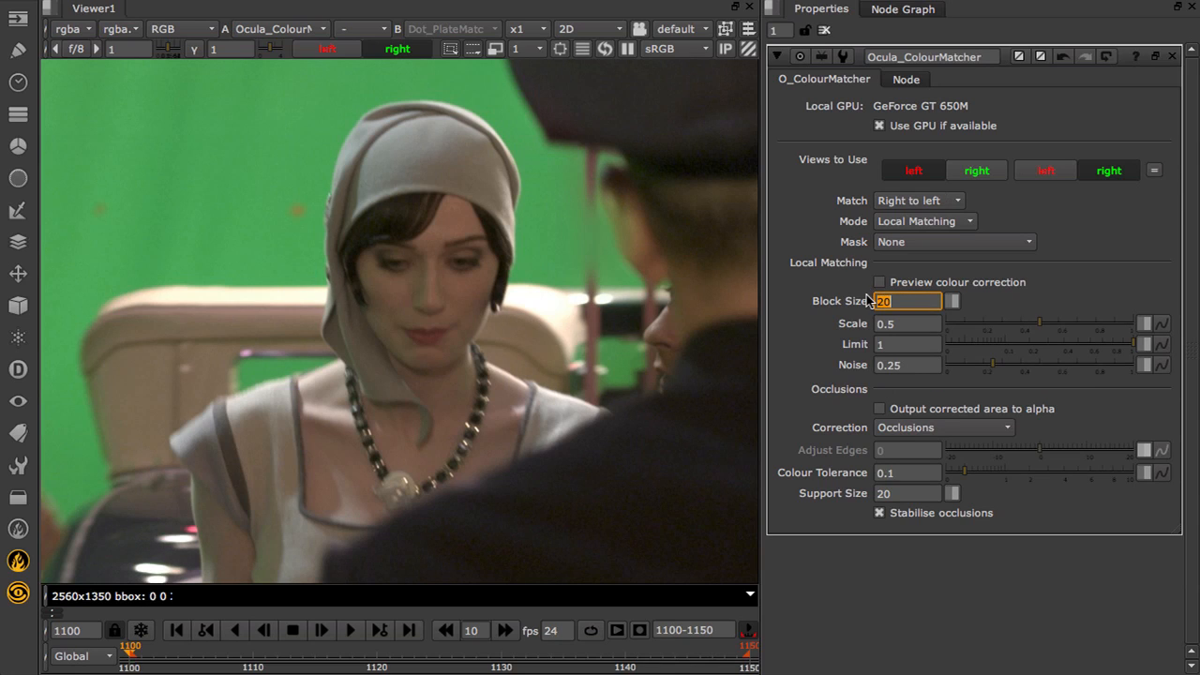
type("5")
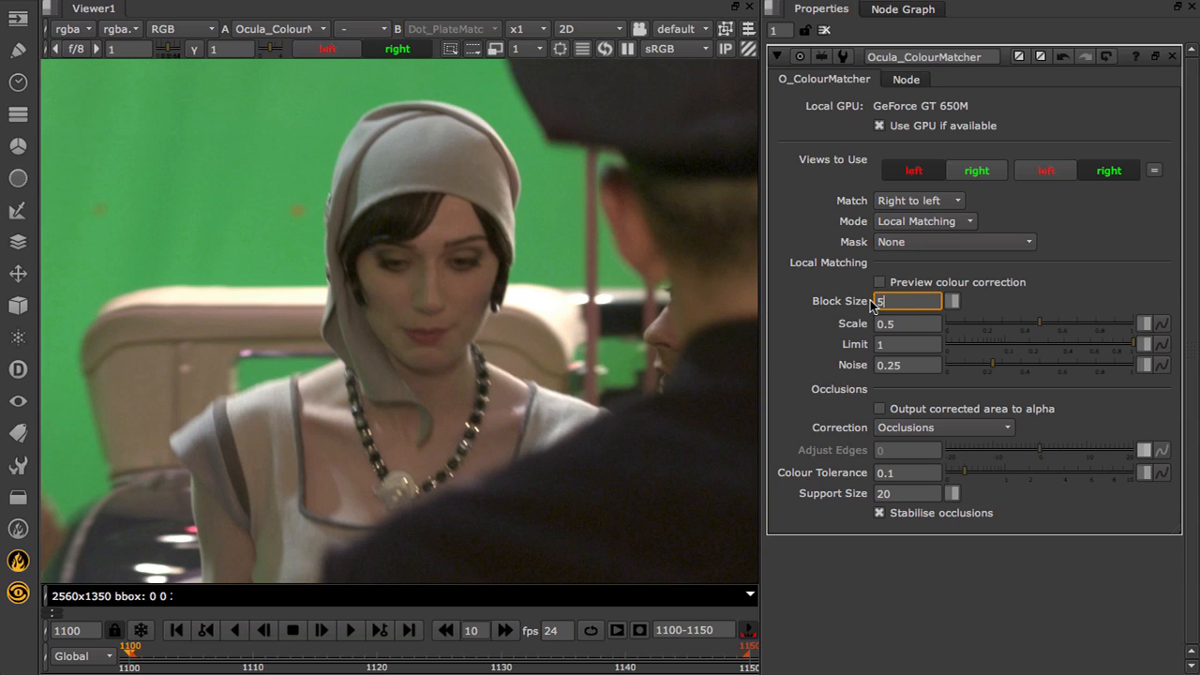
type("20")
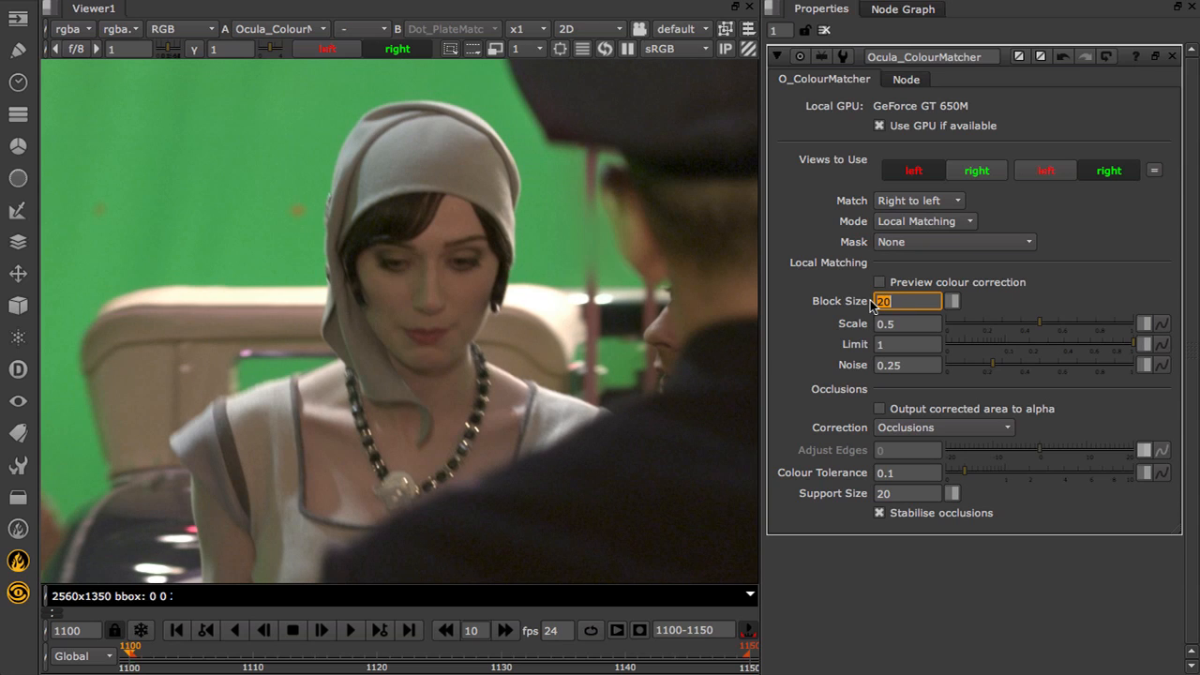
type("50")
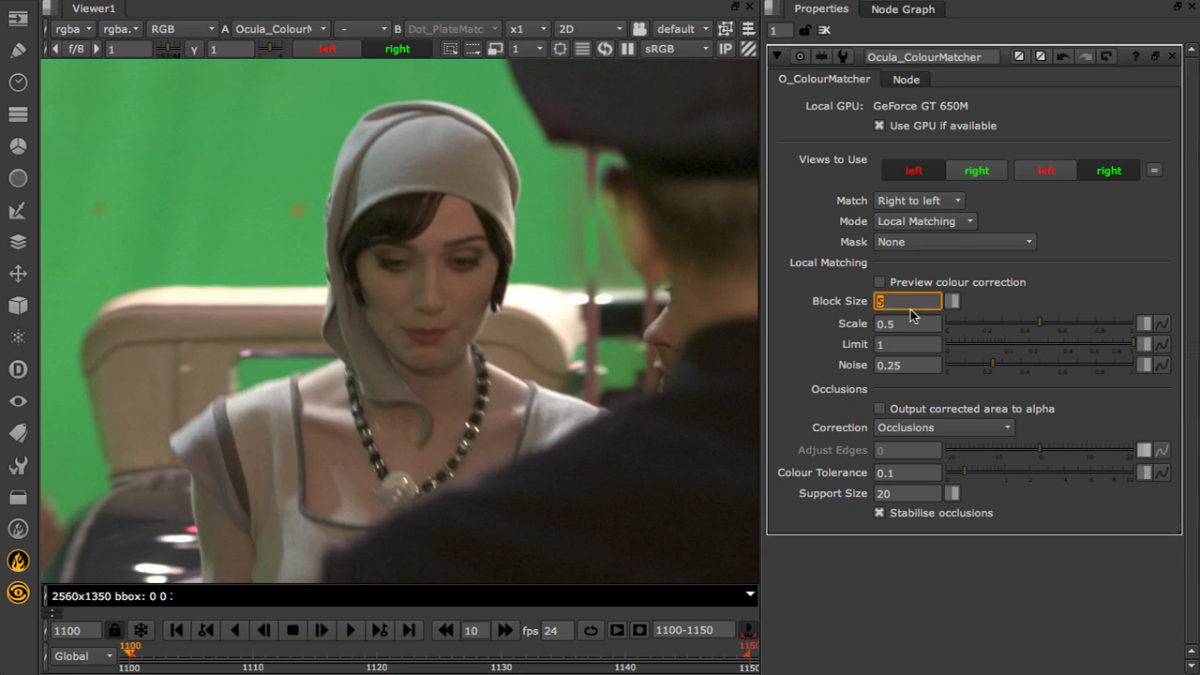
mouse_move(638, 232)
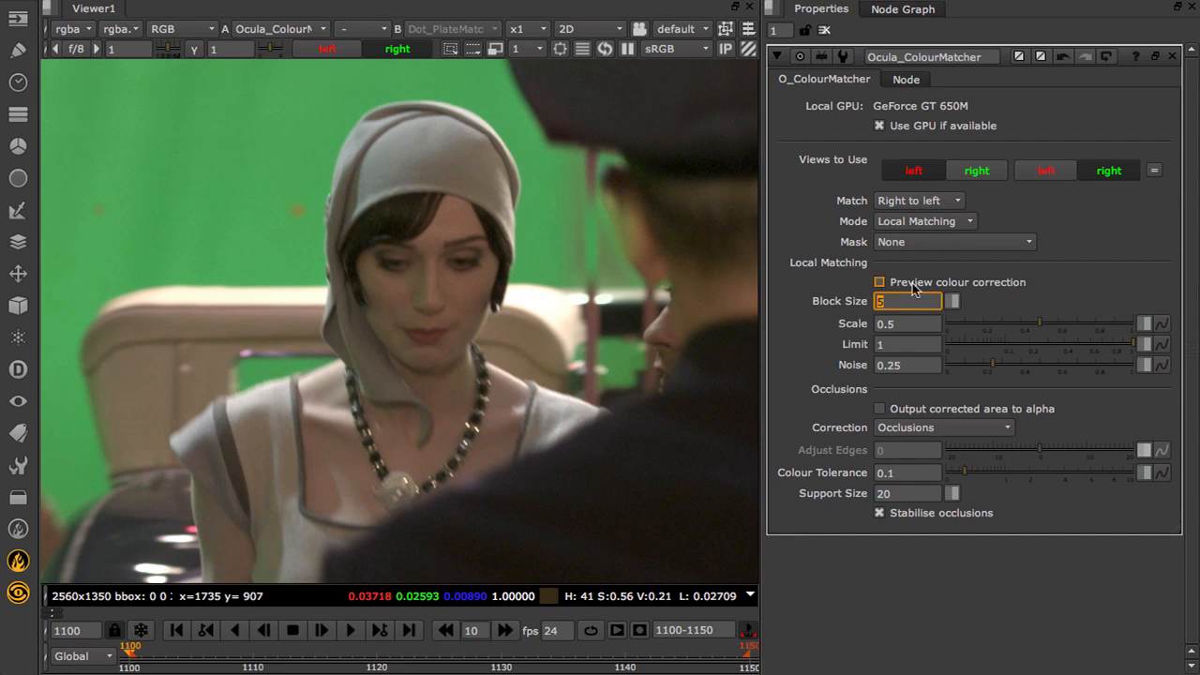
type("50")
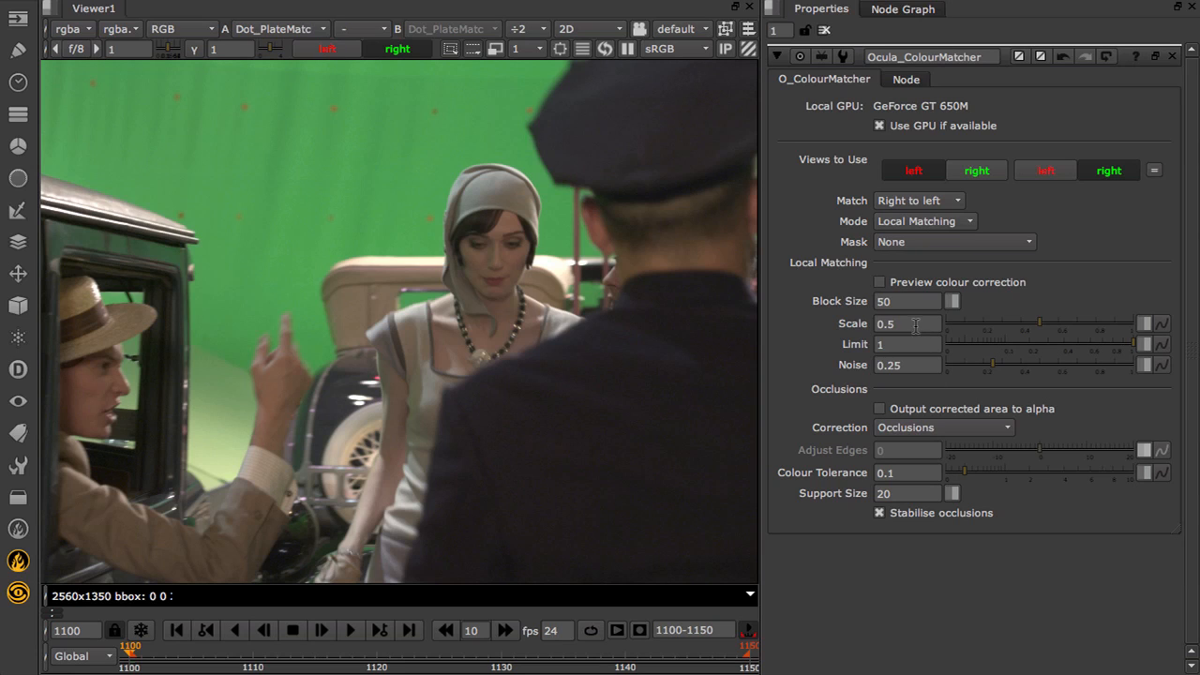
mouse_move(915, 324)
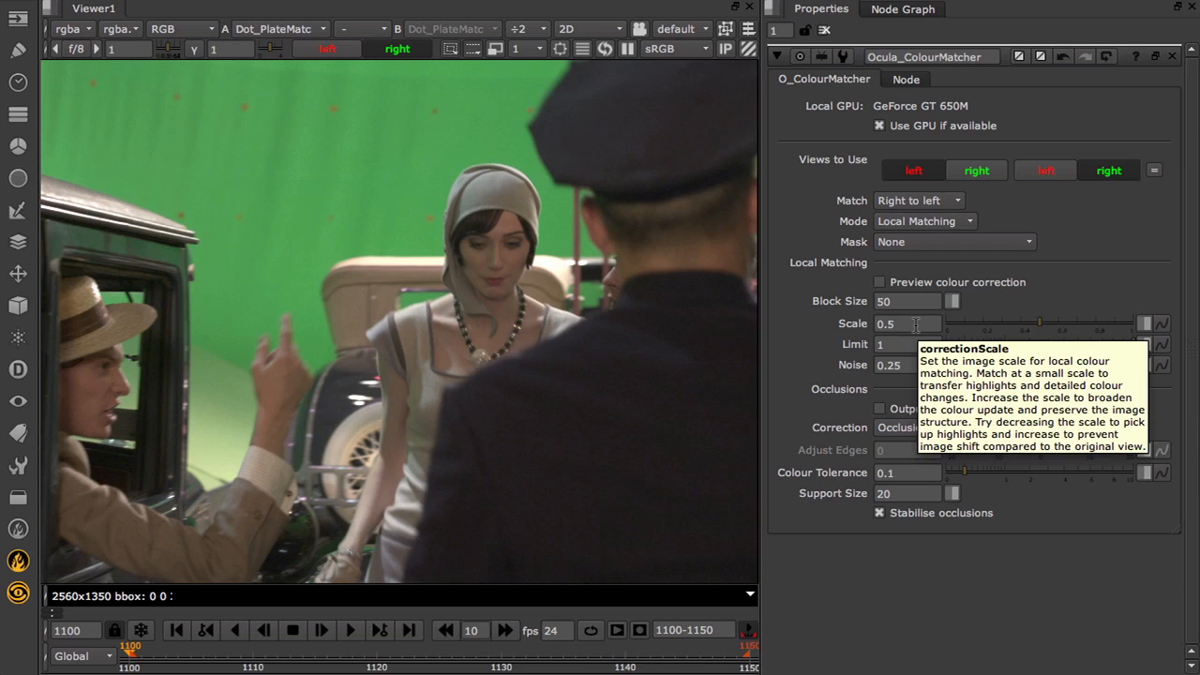
mouse_move(895, 344)
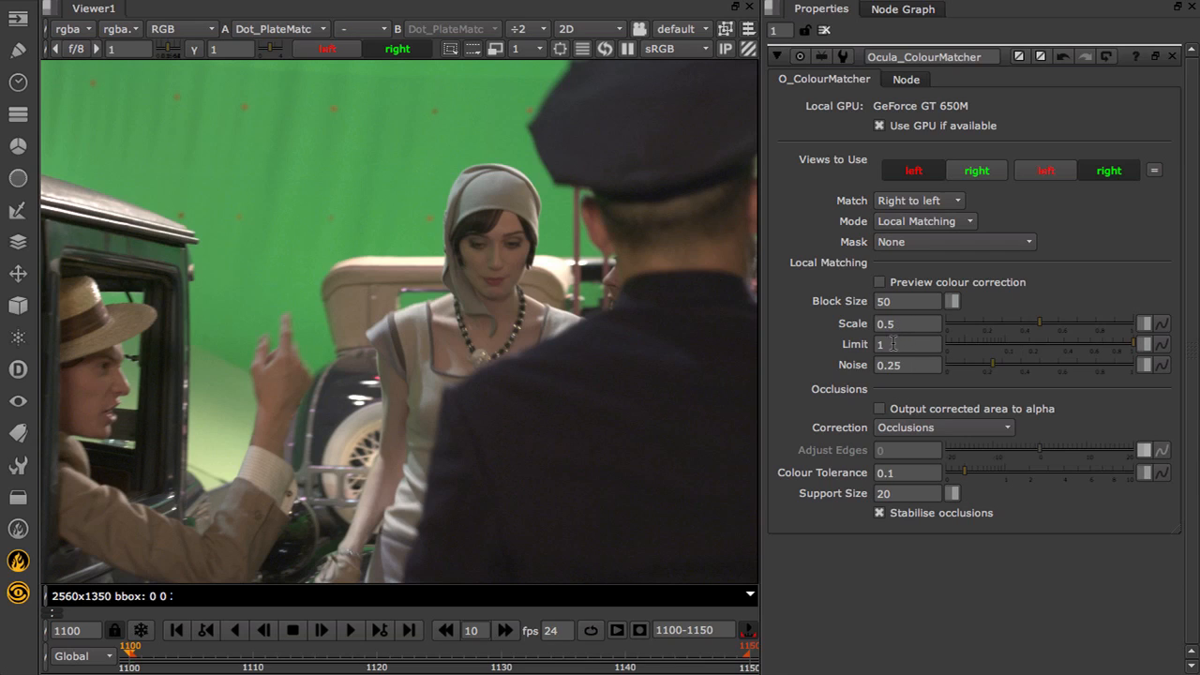
mouse_move(902, 344)
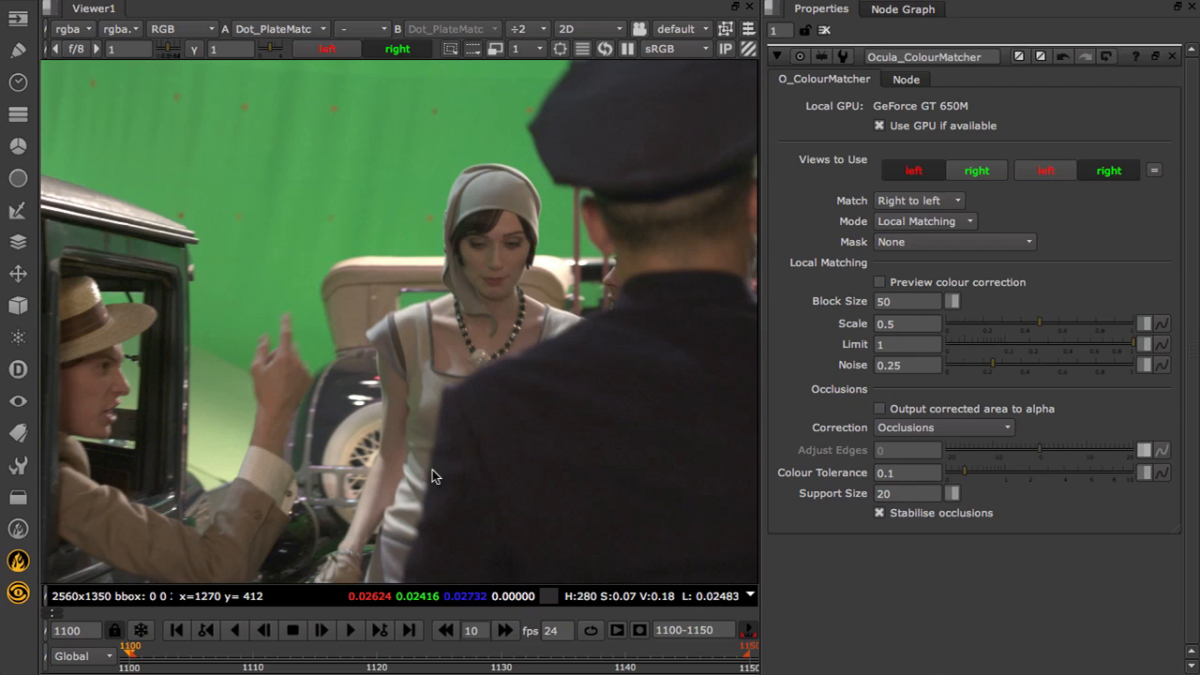
mouse_move(272, 432)
type("0.1")
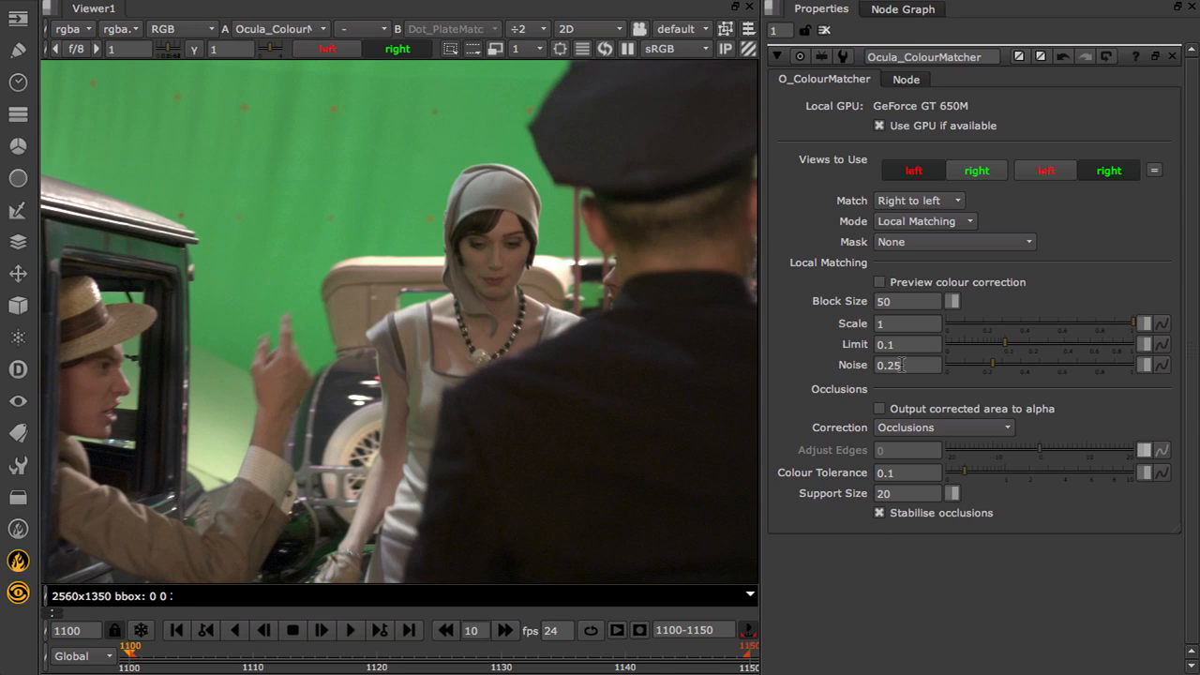
mouse_move(905, 365)
type("0.01")
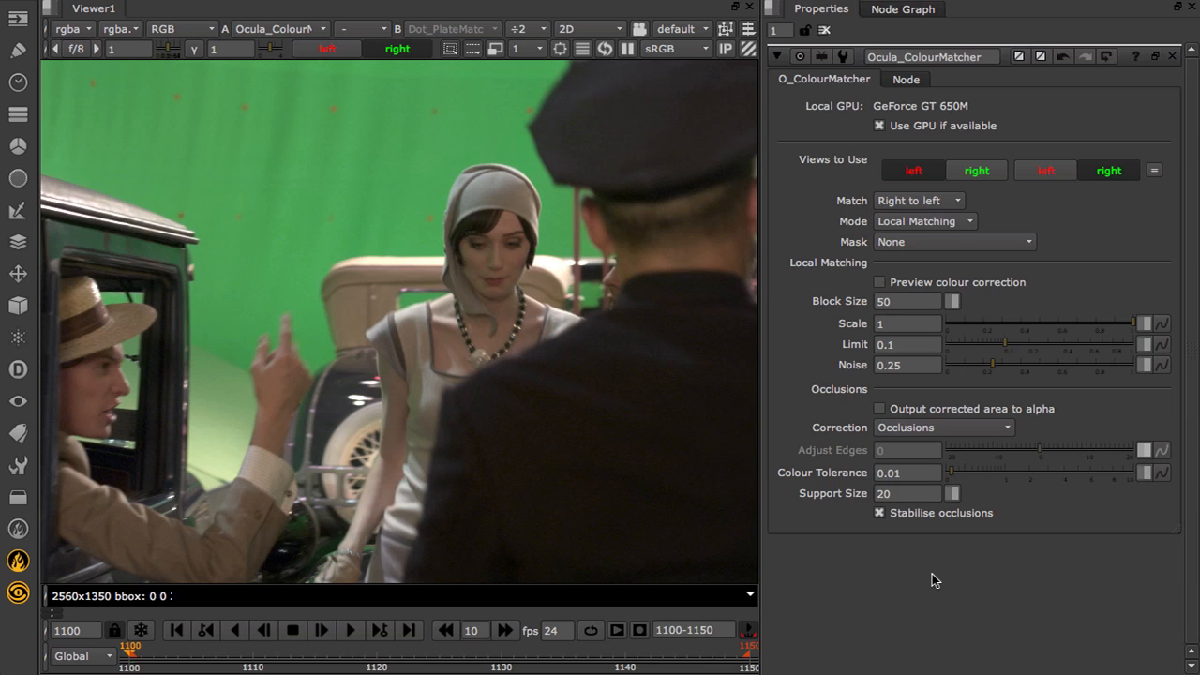
mouse_move(656, 410)
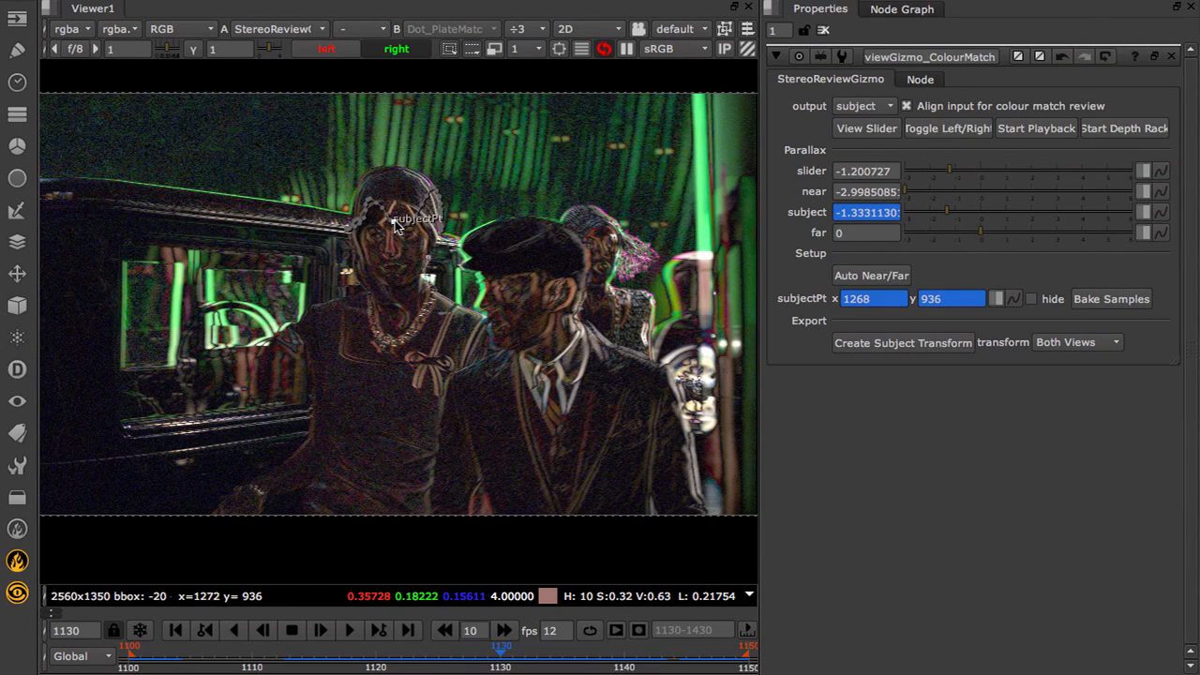
At frame 1130, move subjectPt onto the woman's forehead (parallax about -1.33) and play back the review
left_click_drag(393, 222, 412, 279)
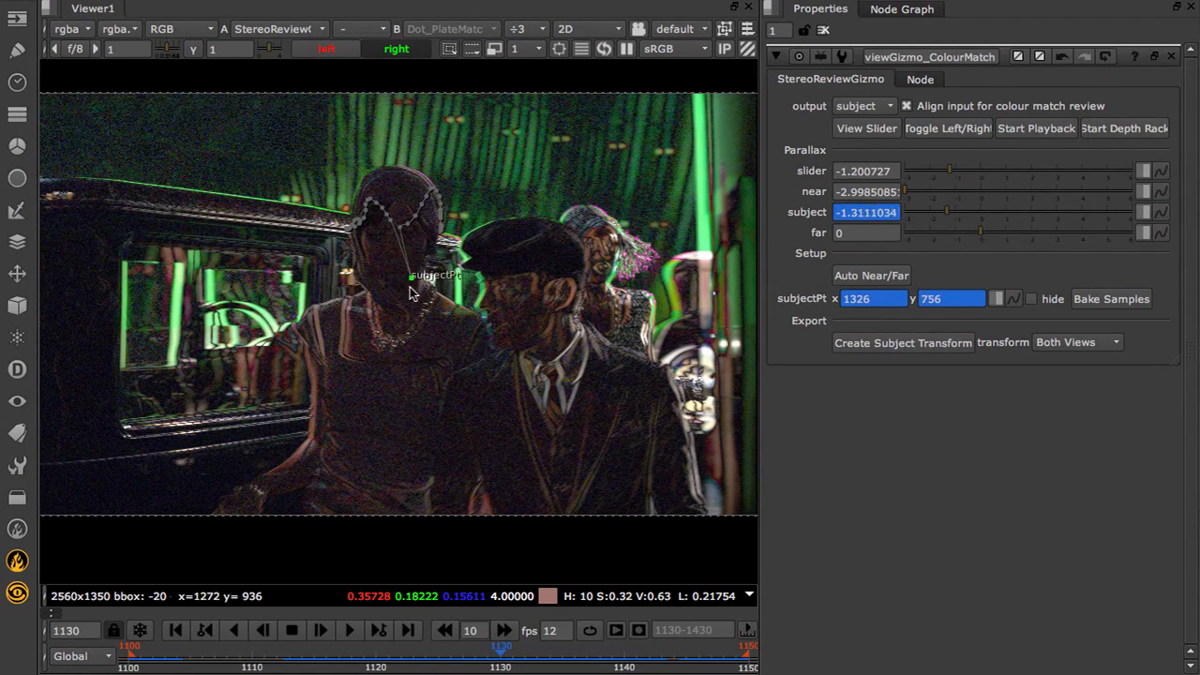
left_click_drag(410, 275, 522, 286)
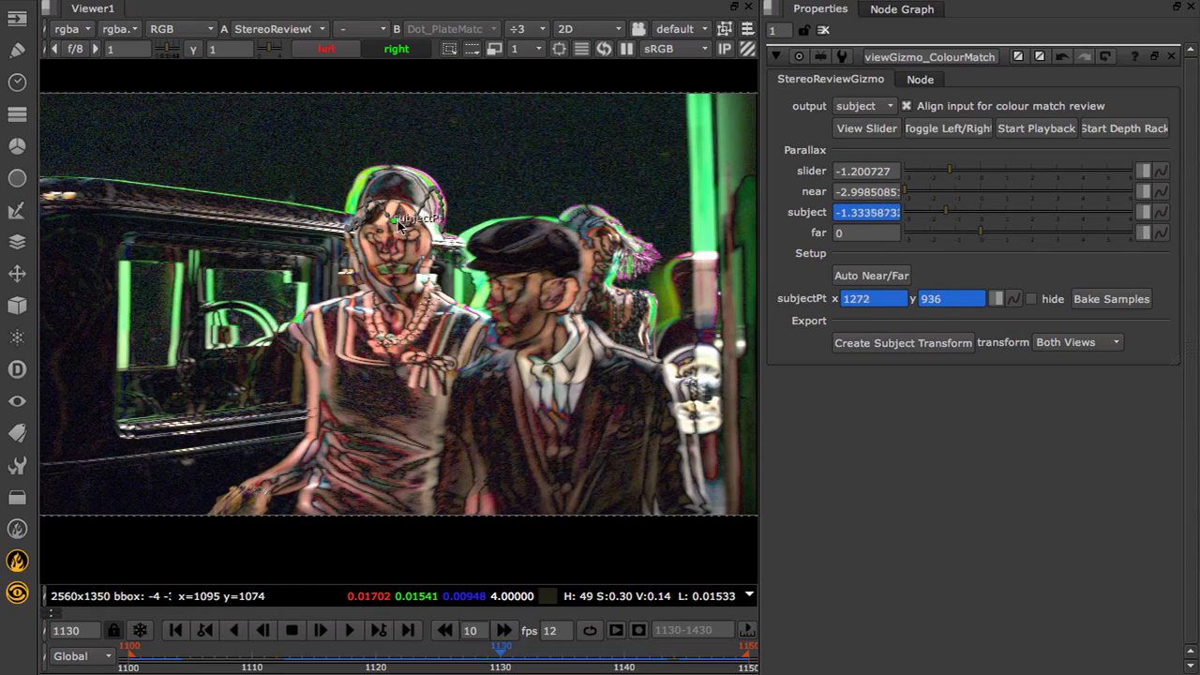
left_click(902, 8)
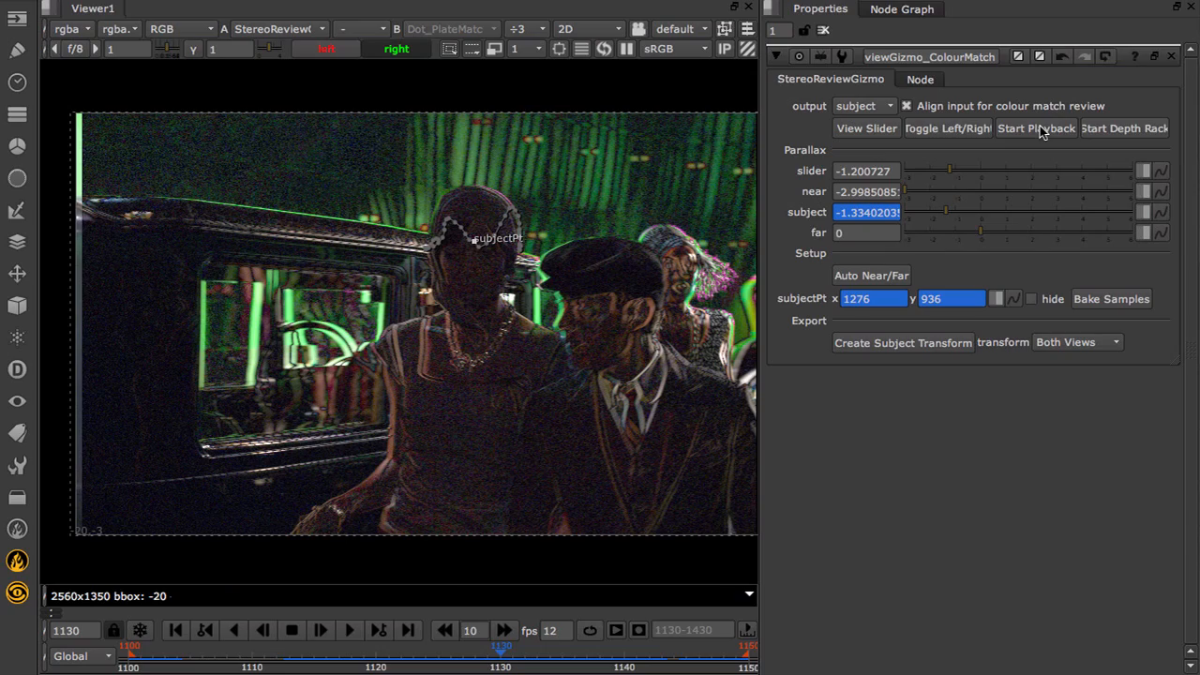
left_click(1038, 129)
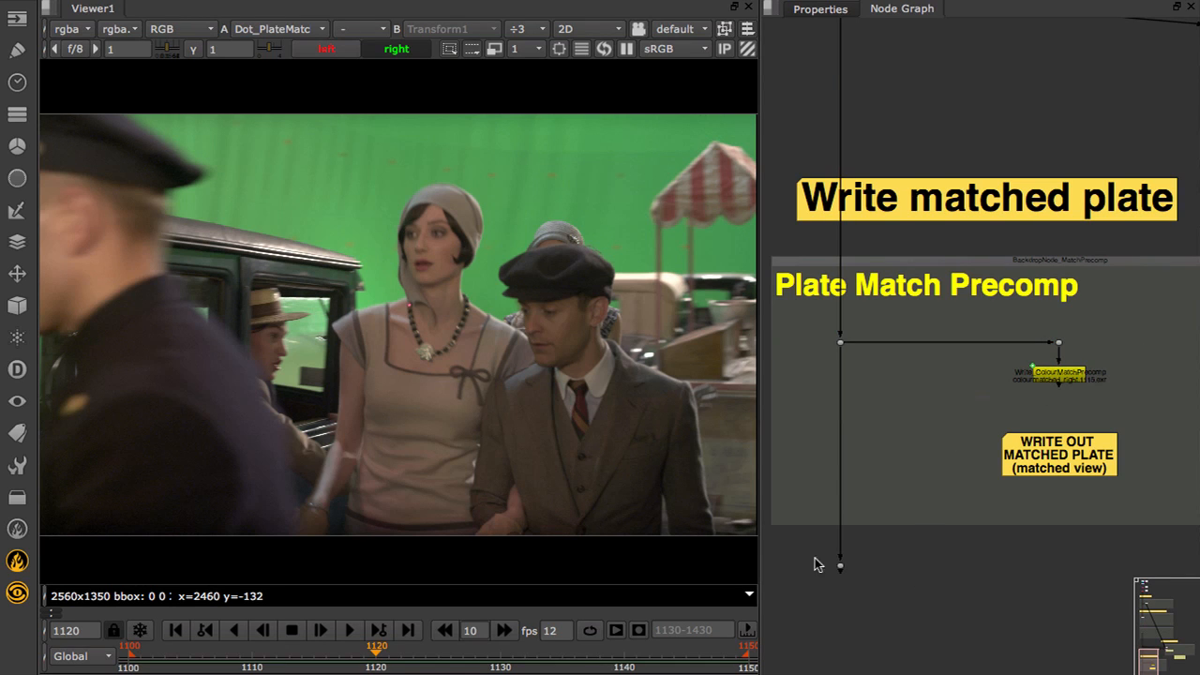
Stop playback of the matched plate footage in the Viewer
left_click(347, 630)
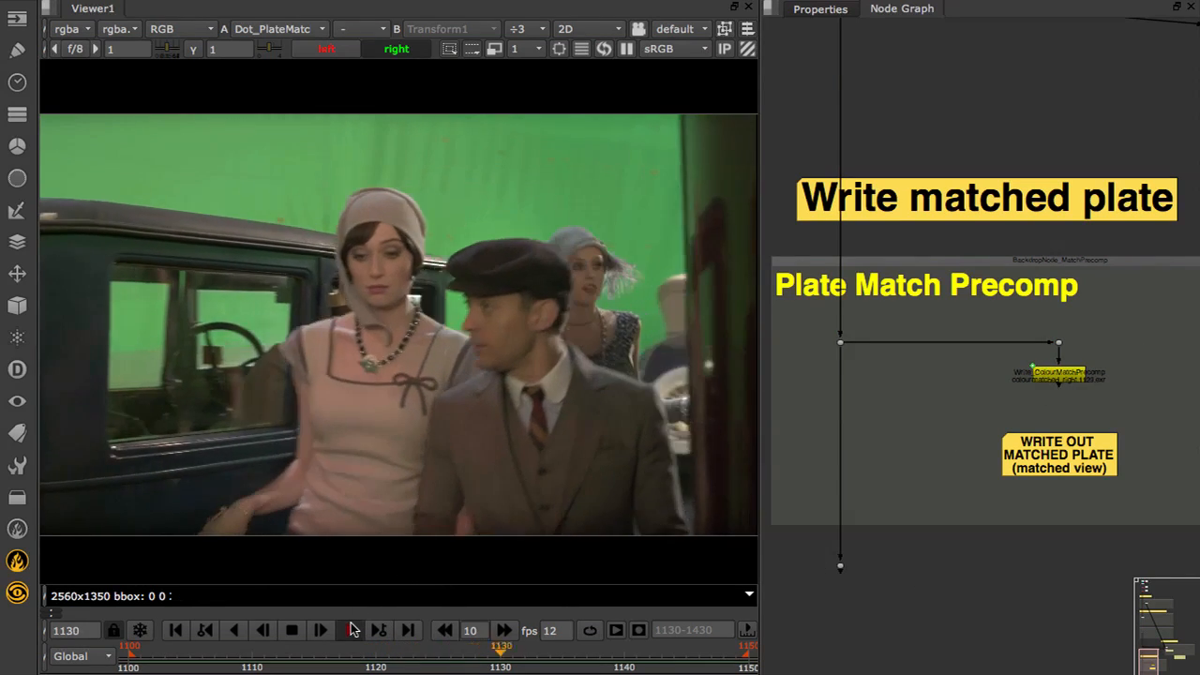